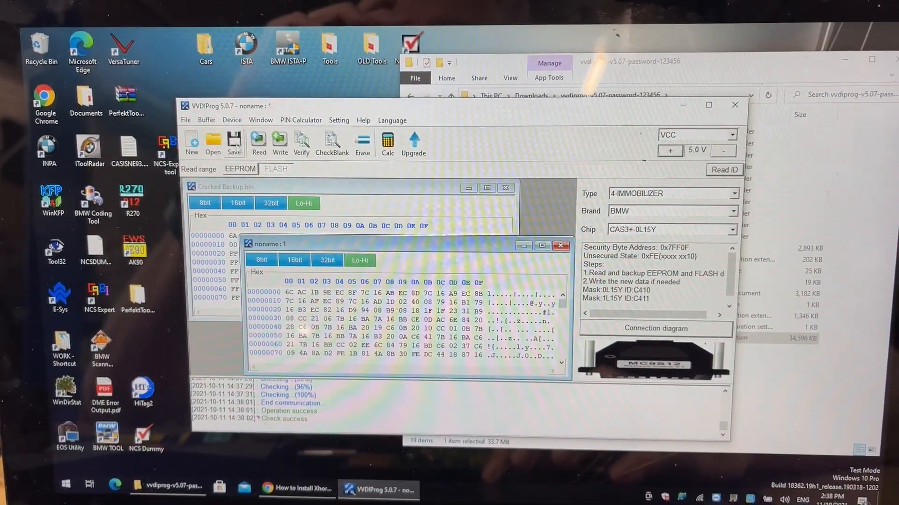
# Save the freshly read flash data as crackedflash.bin in the E92M3 folder.
pyautogui.click(234, 141)
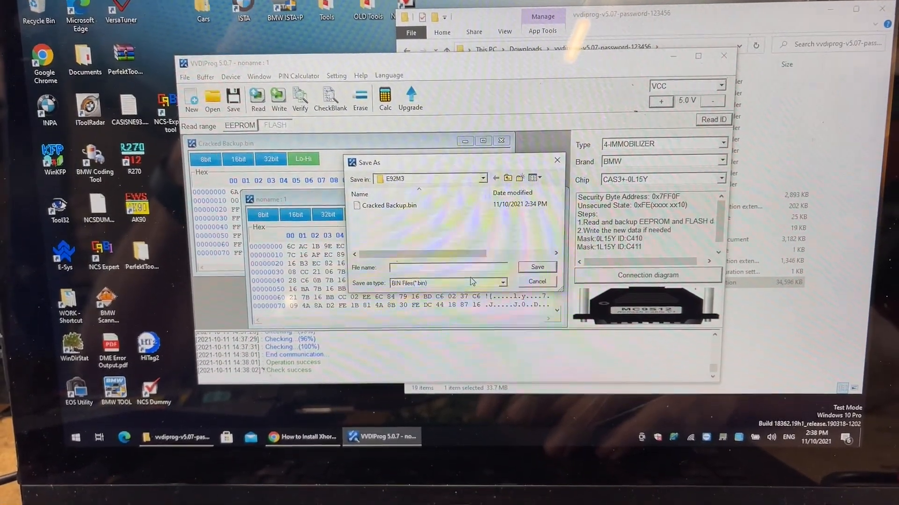
pyautogui.write('crackedflash')
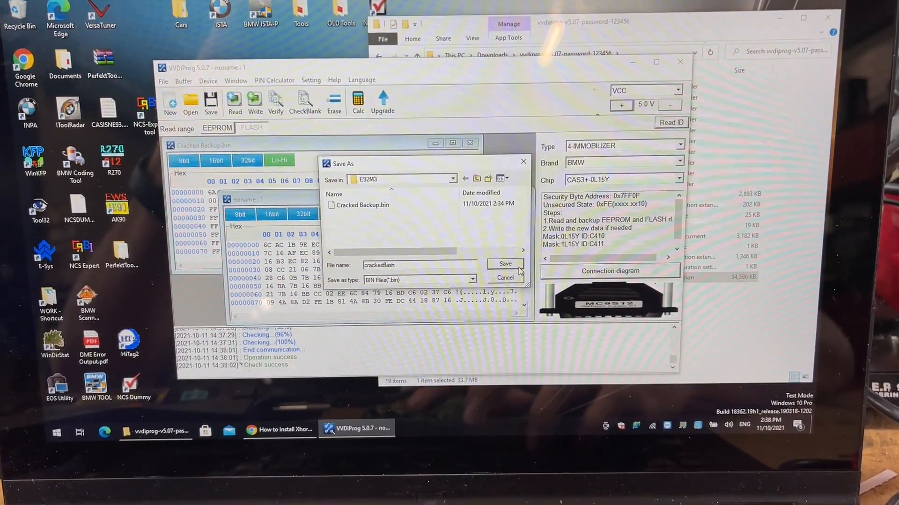
pyautogui.click(504, 264)
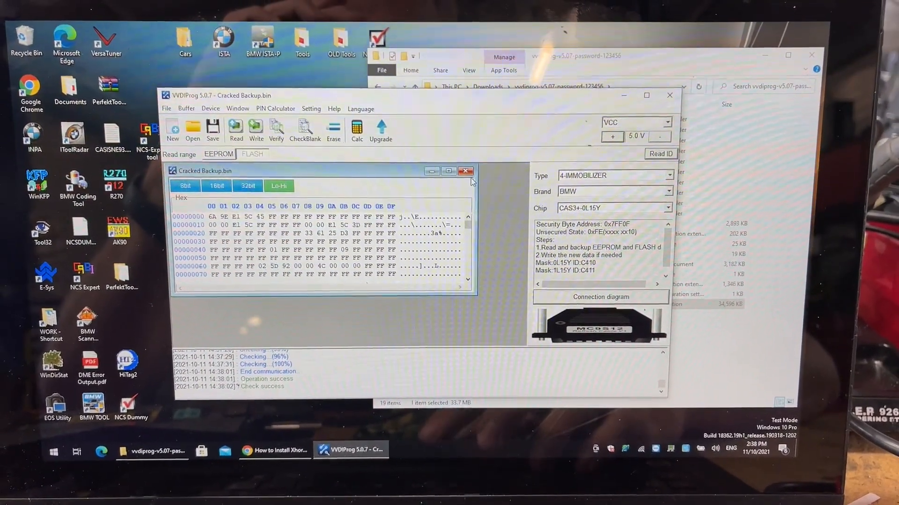
# Close Cracked Backup.bin, load 0L15Y(512K)-0908(05)FLA.BIN from the car folder, and start writing.
pyautogui.click(465, 171)
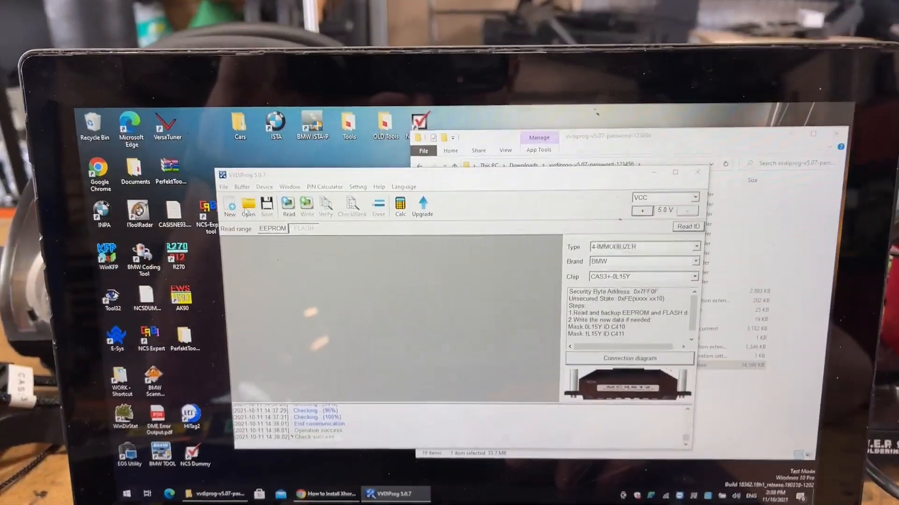
pyautogui.click(247, 205)
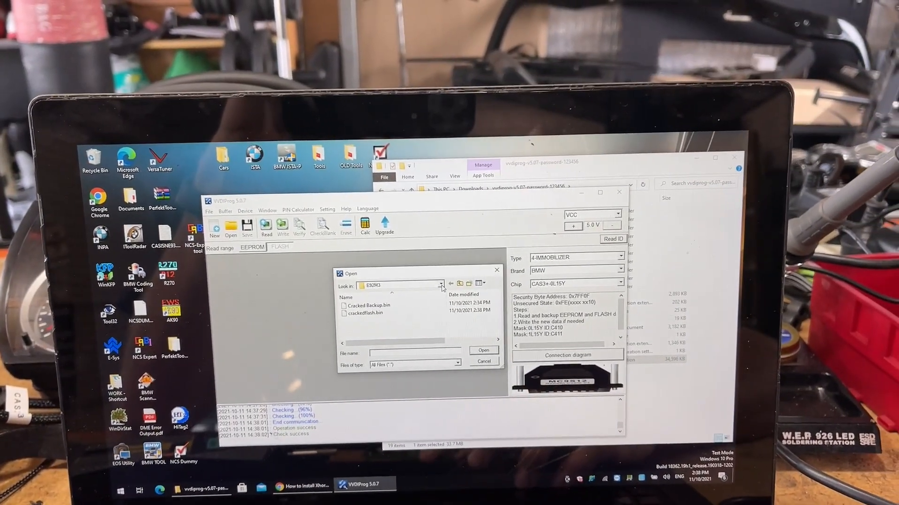
pyautogui.click(439, 276)
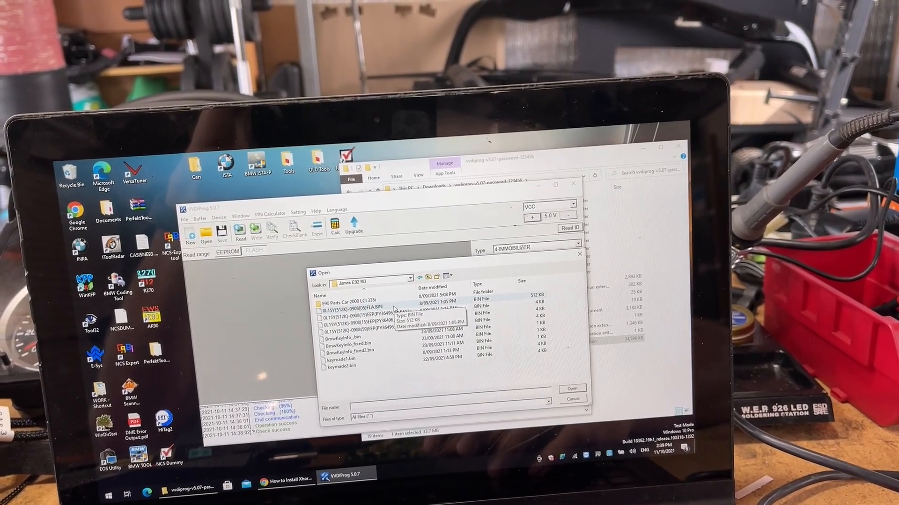
pyautogui.click(329, 297)
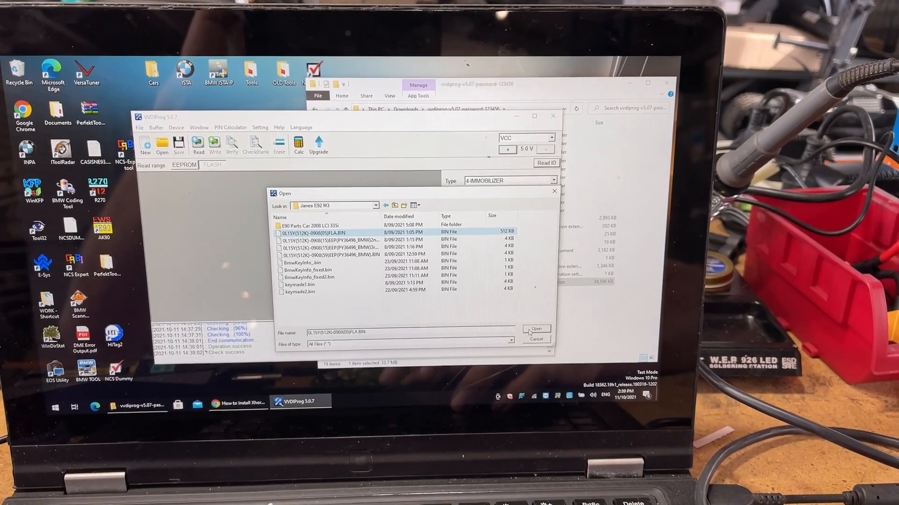
pyautogui.click(536, 329)
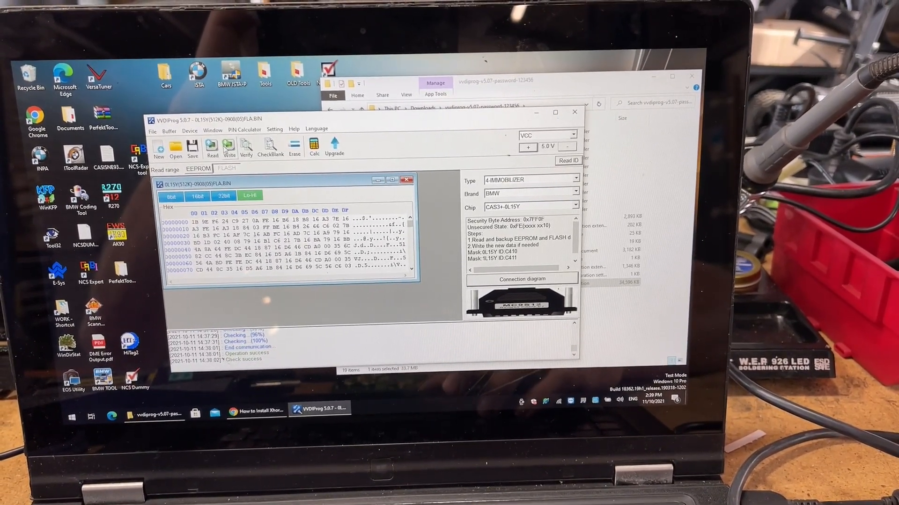
pyautogui.click(229, 146)
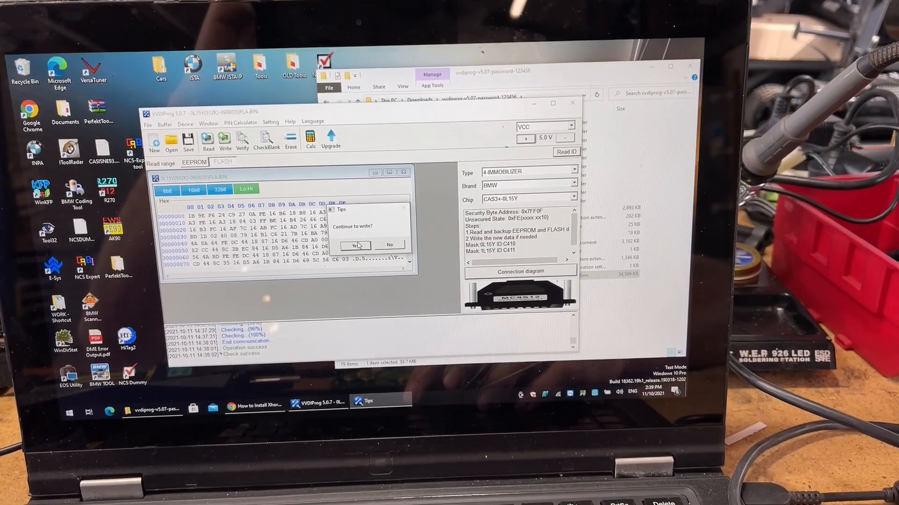
# Confirm 'Continue to write?' so the original FLA.BIN writes to CAS3 successfully.
pyautogui.click(354, 245)
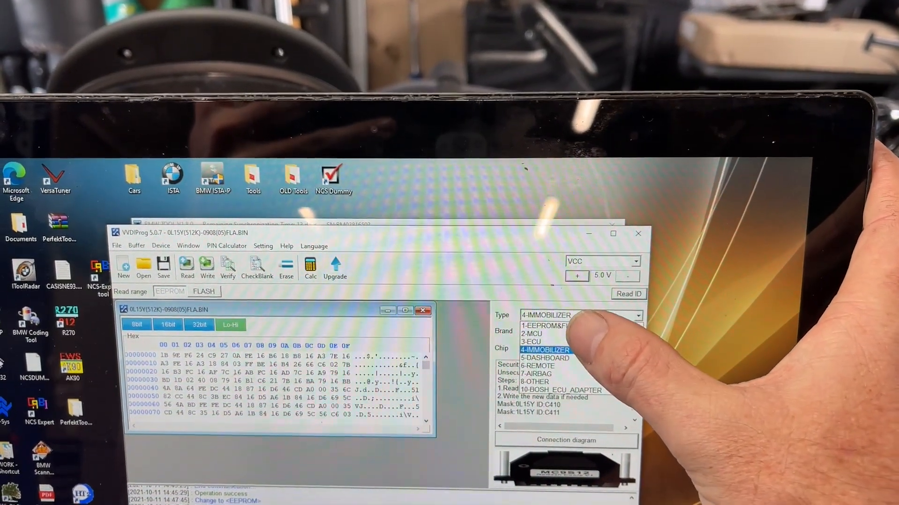
# Set Type to 7-AIRBAG, Brand TOYOTA, Chip CAMRY(R7F701A22), passing through MCU and REMOTE.
pyautogui.click(531, 326)
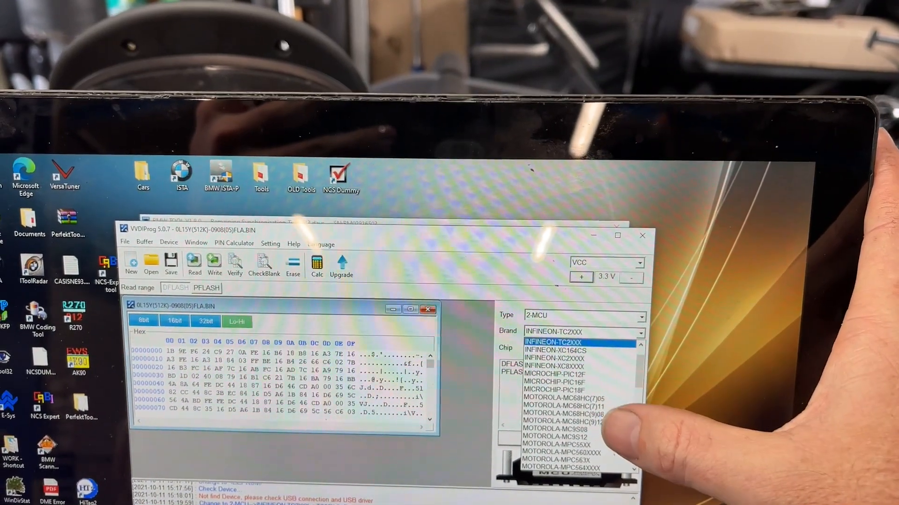
pyautogui.scroll(-3)
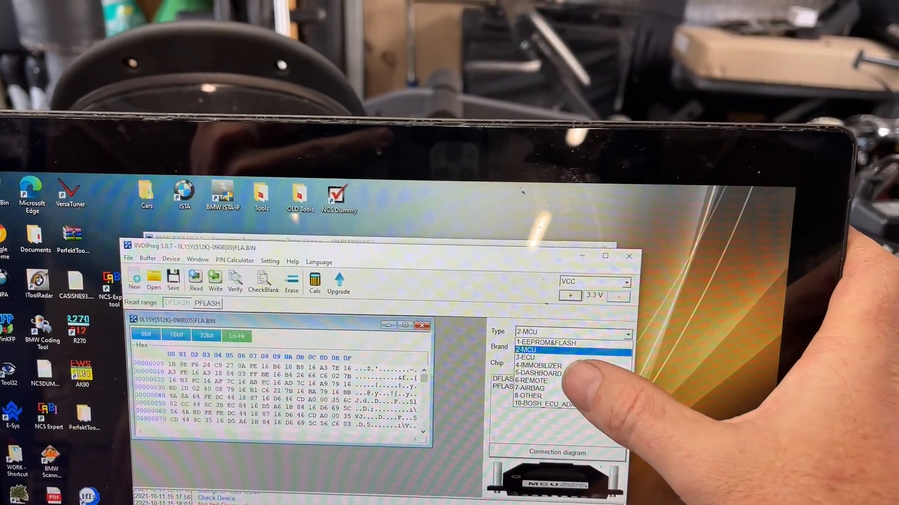
pyautogui.click(531, 380)
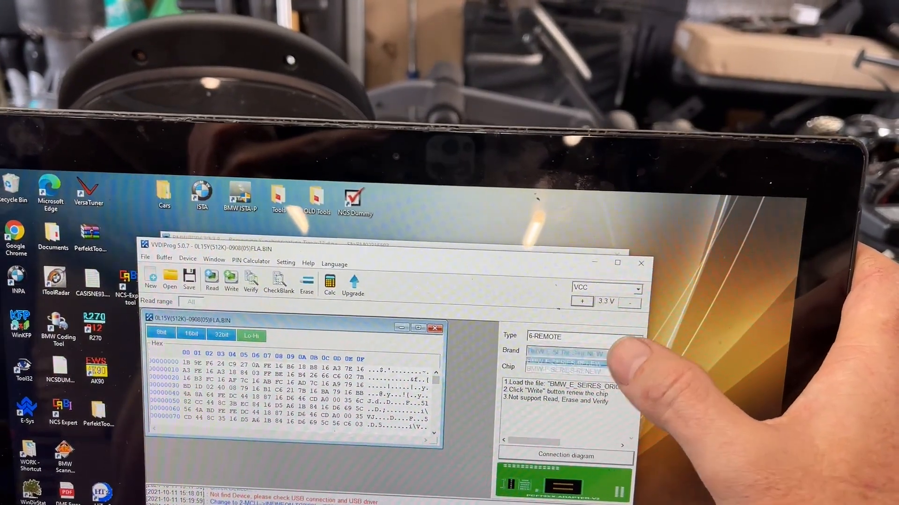
pyautogui.click(565, 454)
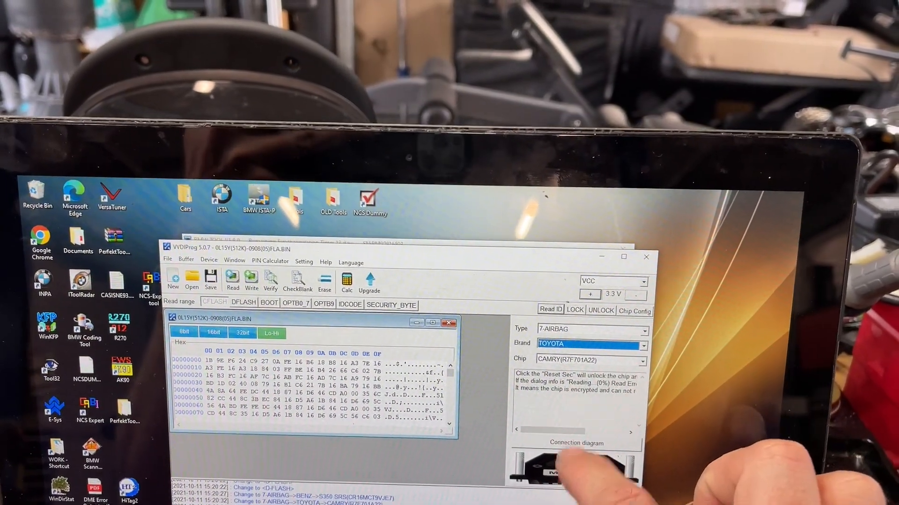
# View the MCU Reflash Cable V3 connection diagram, then switch to BMW Tool's CAS information.
pyautogui.click(576, 442)
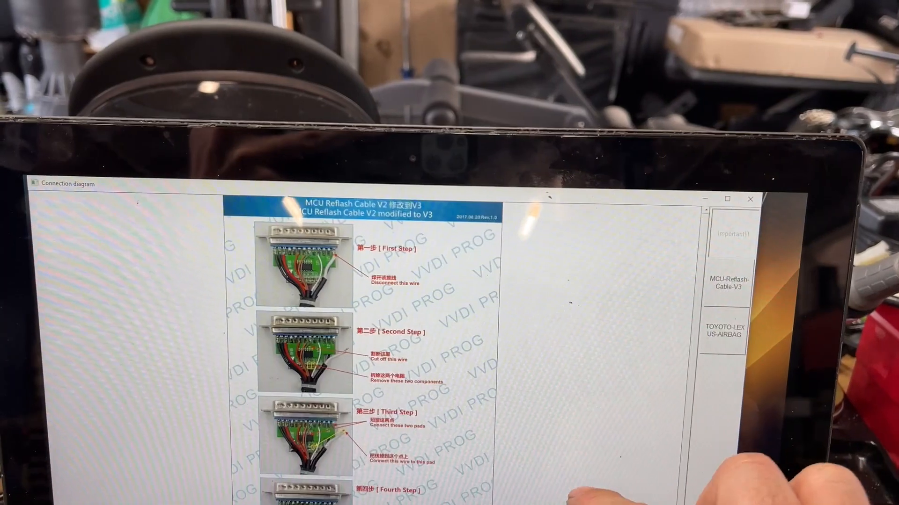
pyautogui.click(724, 334)
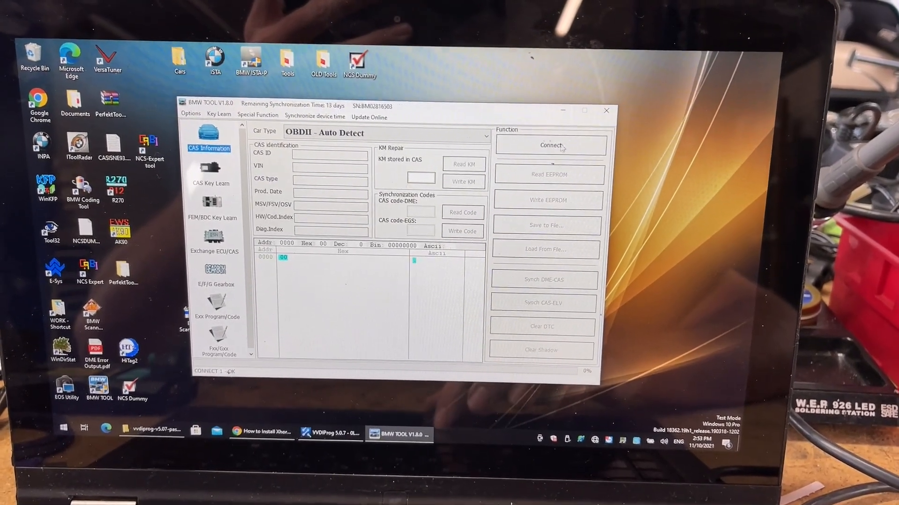
# Connect to the CAS module from CAS Information, then go to CAS Key Learn.
pyautogui.click(569, 146)
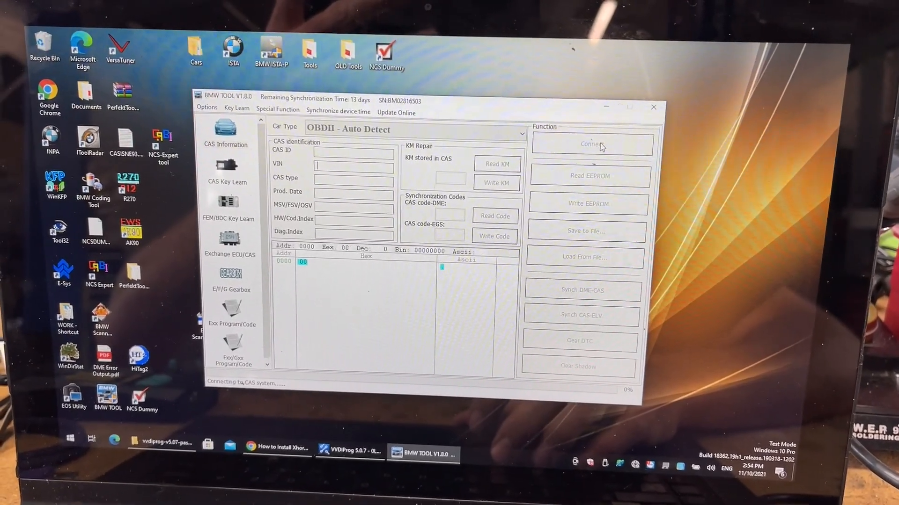
pyautogui.click(592, 143)
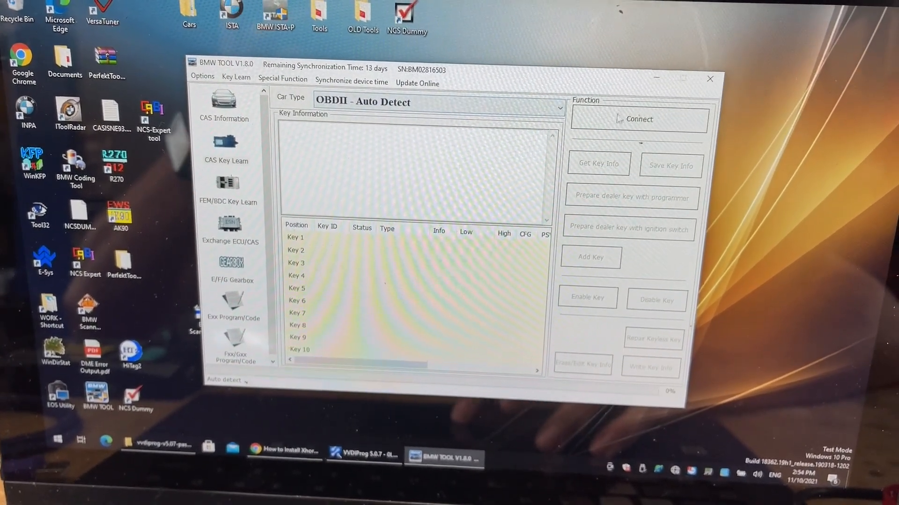
# Connect to the CAS3++ module, get key info (Key 3 in ignition), and choose Add Key.
pyautogui.click(638, 119)
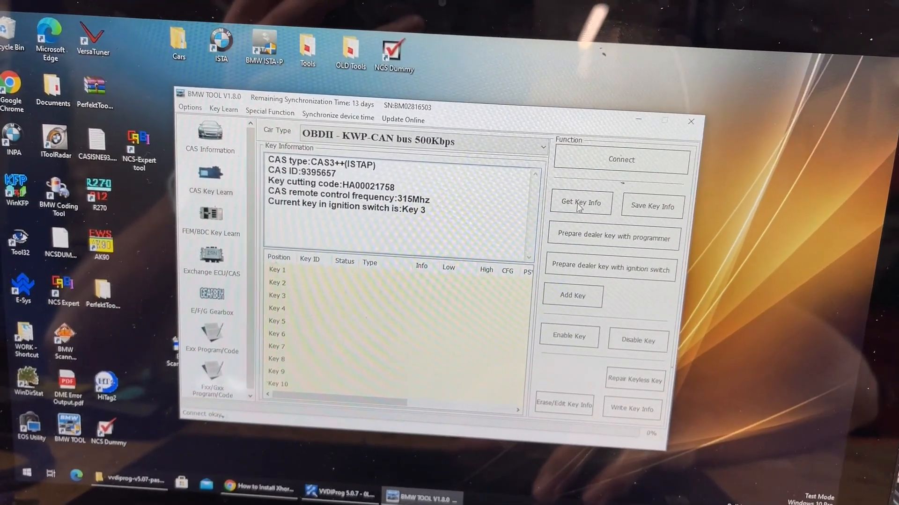
pyautogui.click(571, 295)
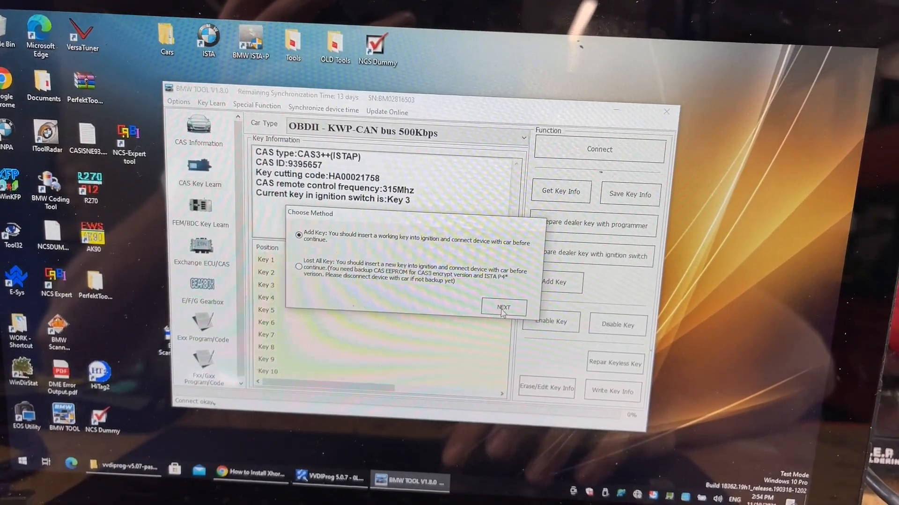
pyautogui.click(503, 308)
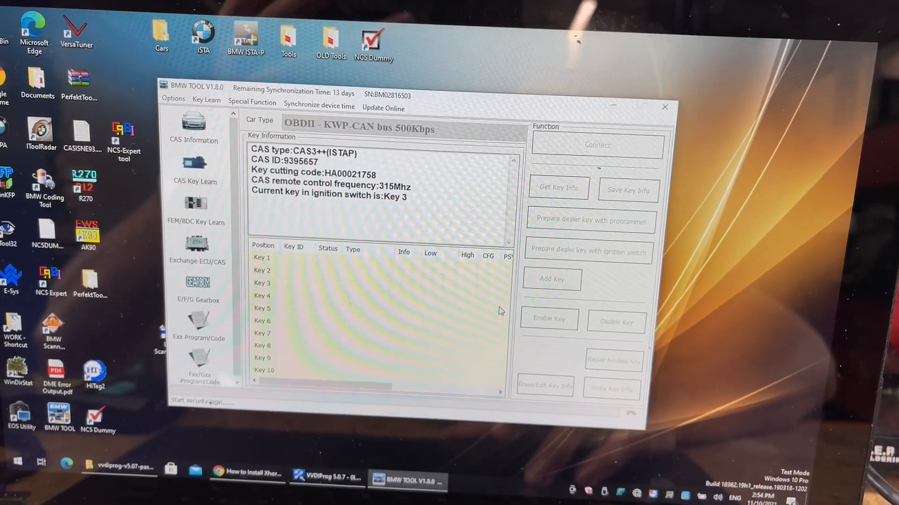